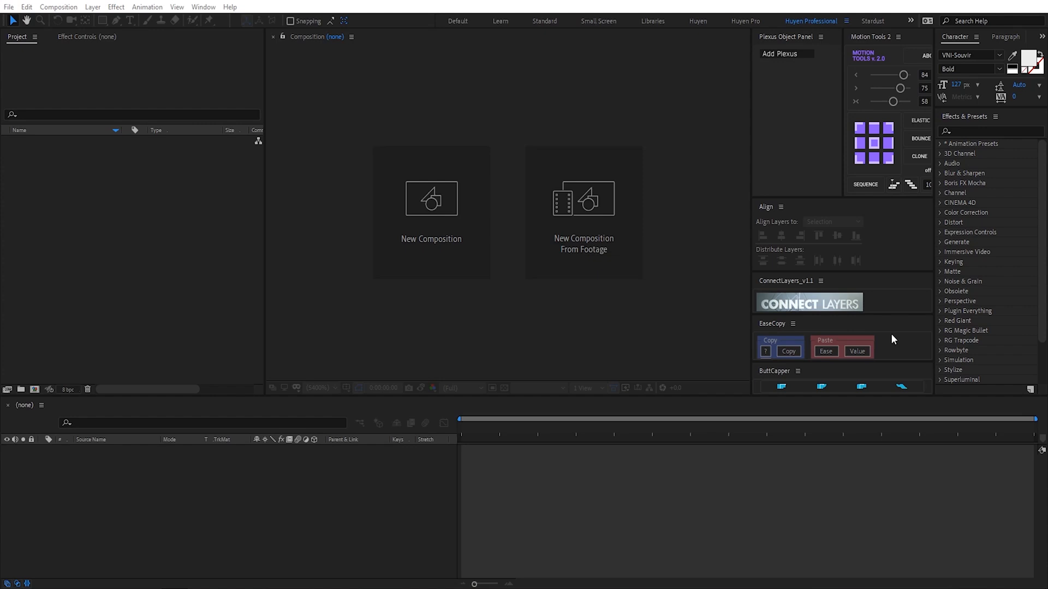
Step: Create the 'Tunnel' composition using HDTV 1080 24 with a 40-second duration
left_click(431, 197)
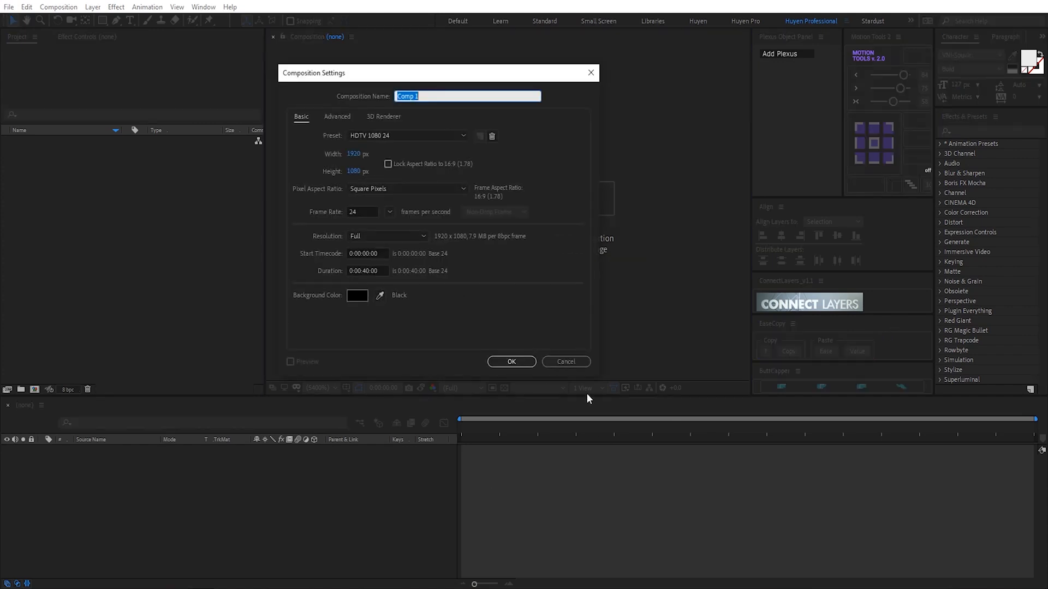
mouse_move(702, 298)
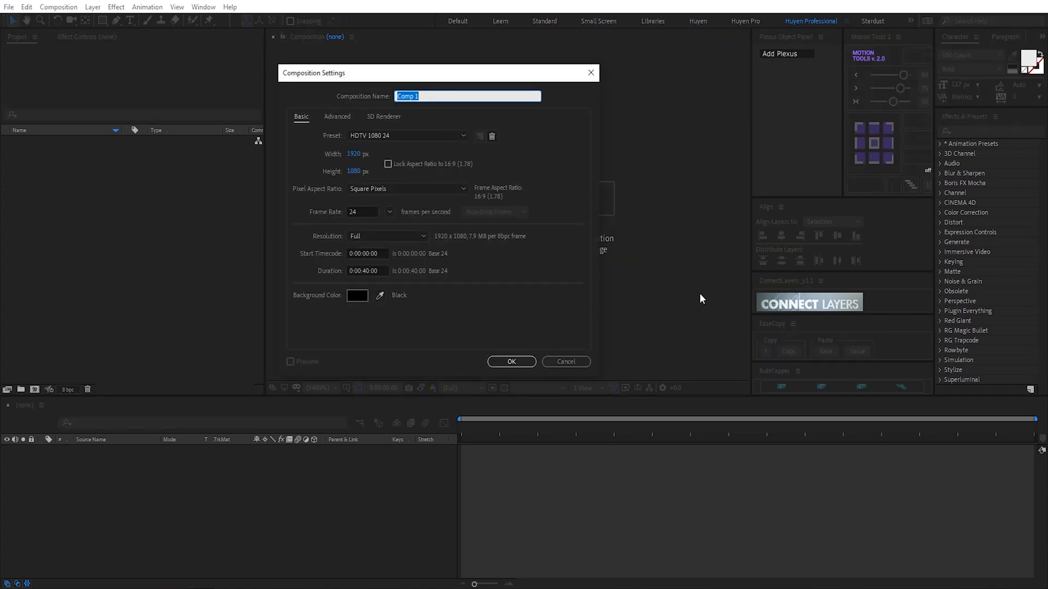
type("Tunnel")
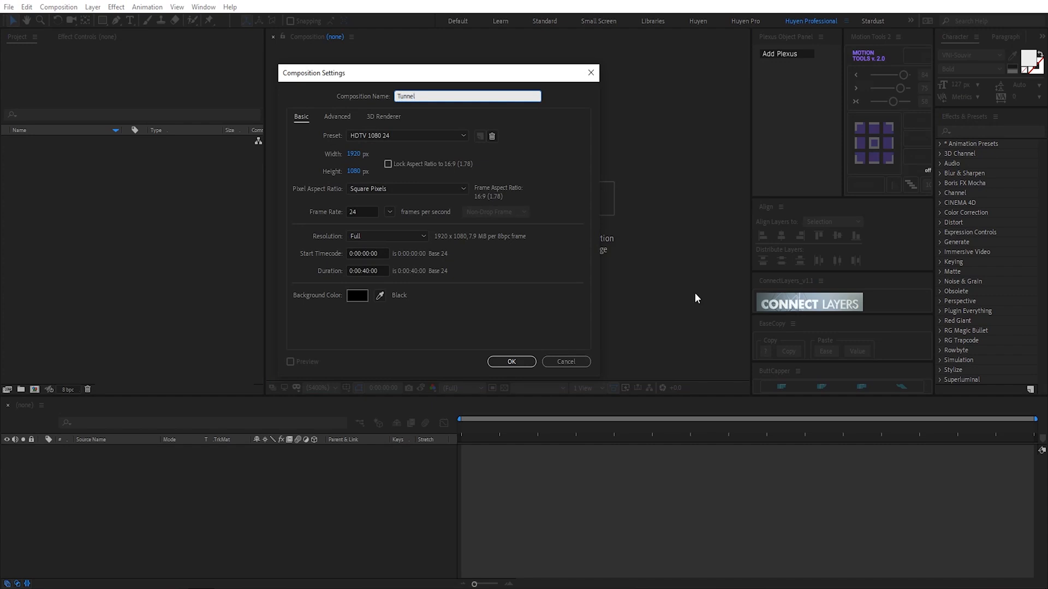
left_click(511, 361)
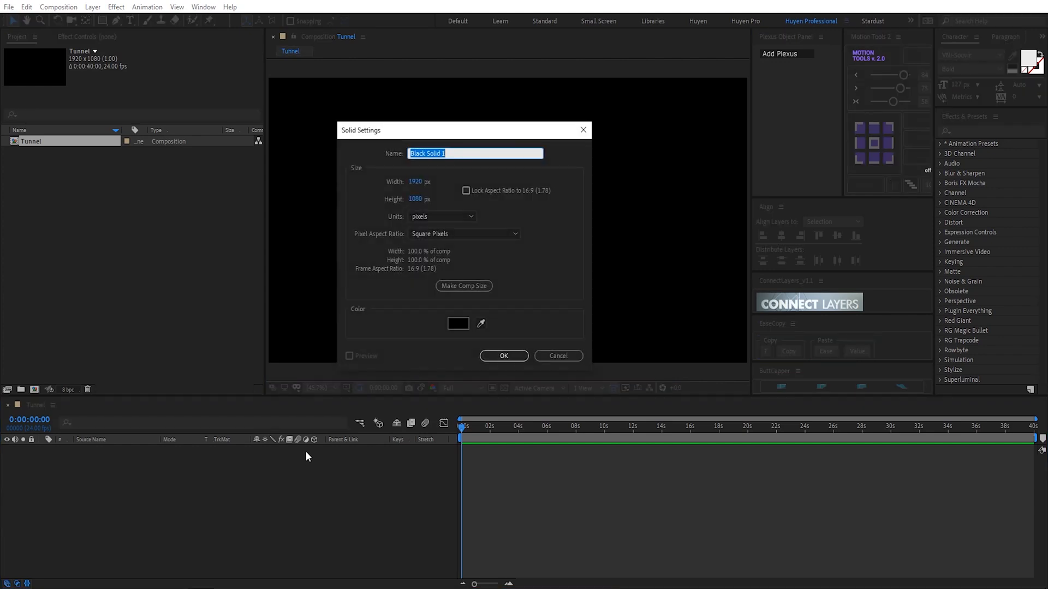
Step: Name the comp-sized black solid 'Mir' and confirm it
type("Mir")
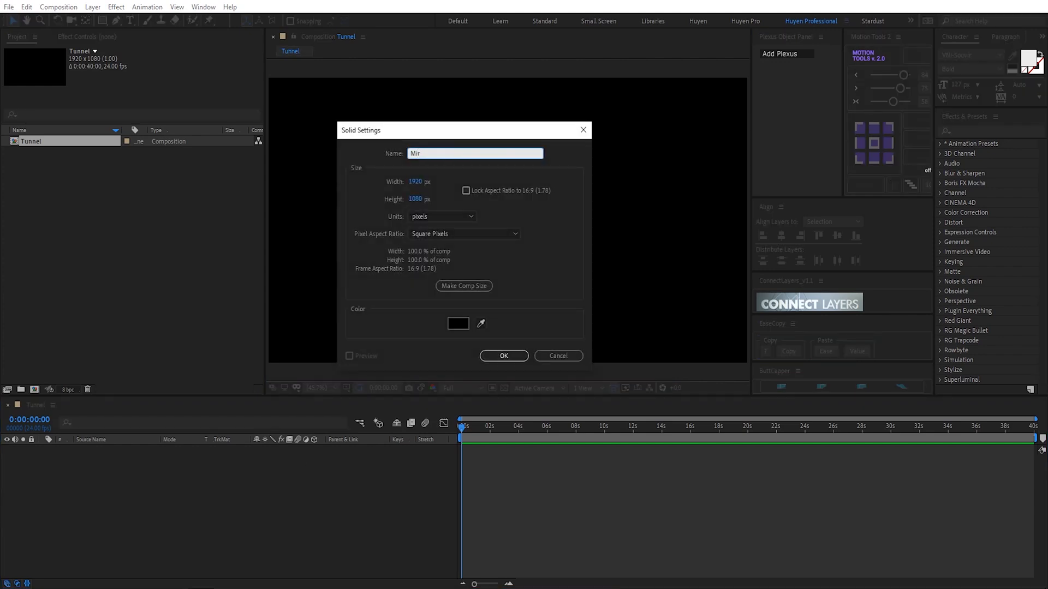
left_click(503, 355)
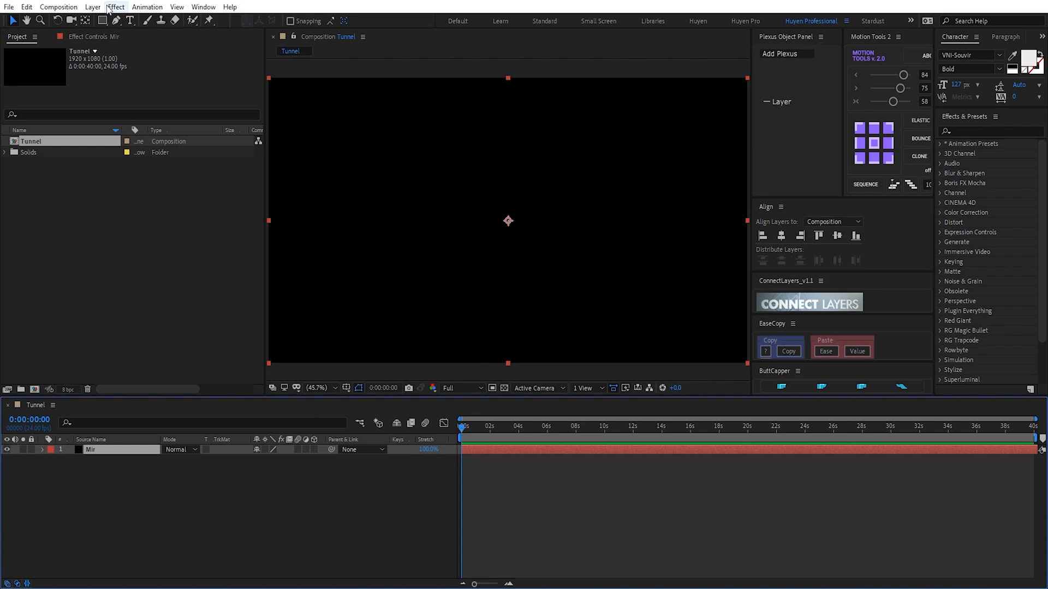
Step: Apply RG Trapcode Mir 3, move to about 6 s, and expand Geometry
left_click(116, 6)
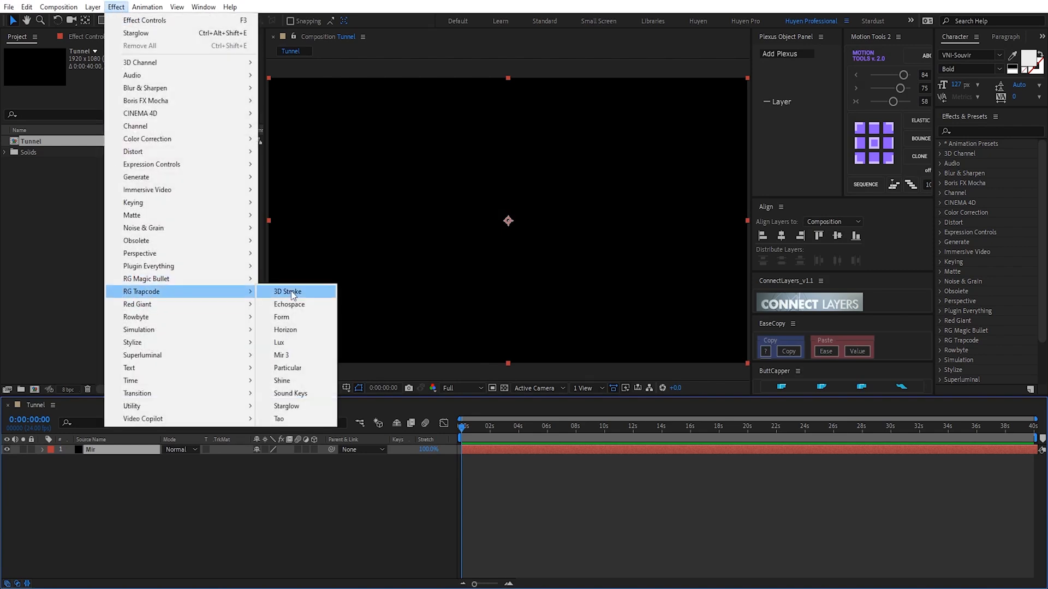
left_click(281, 355)
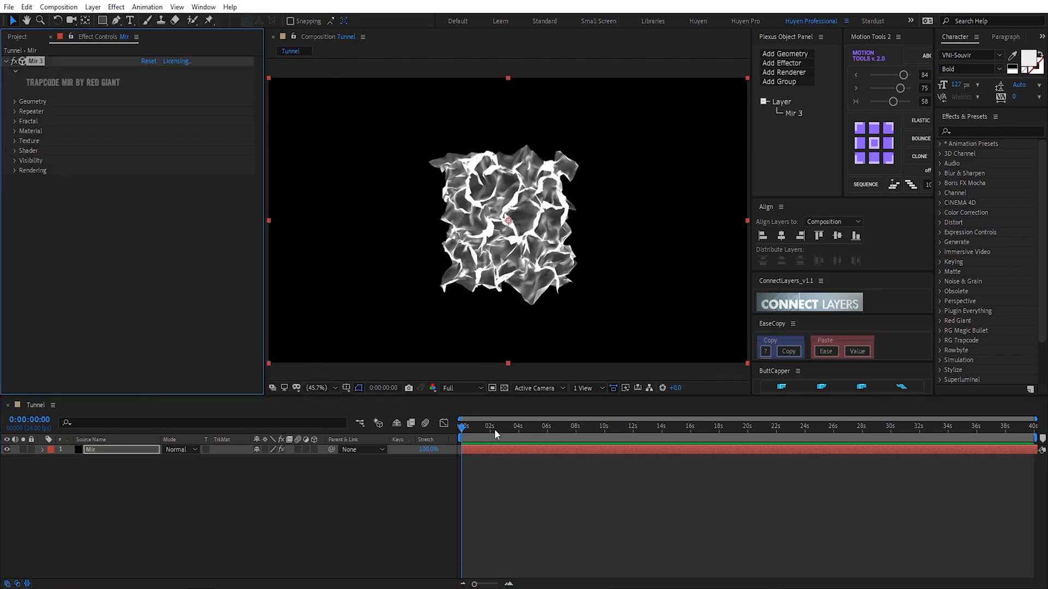
left_click(554, 426)
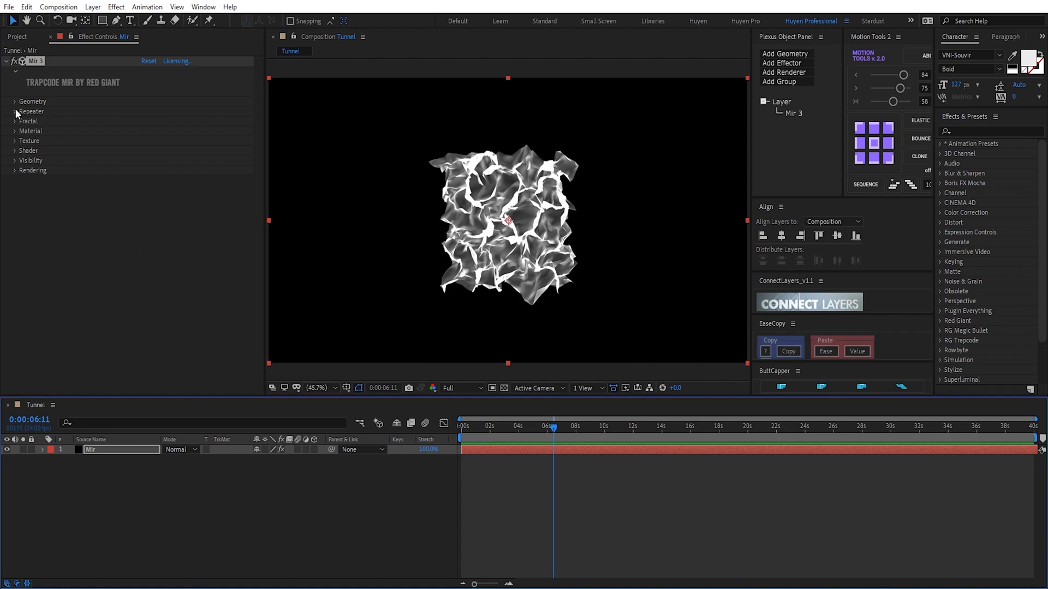
left_click(15, 101)
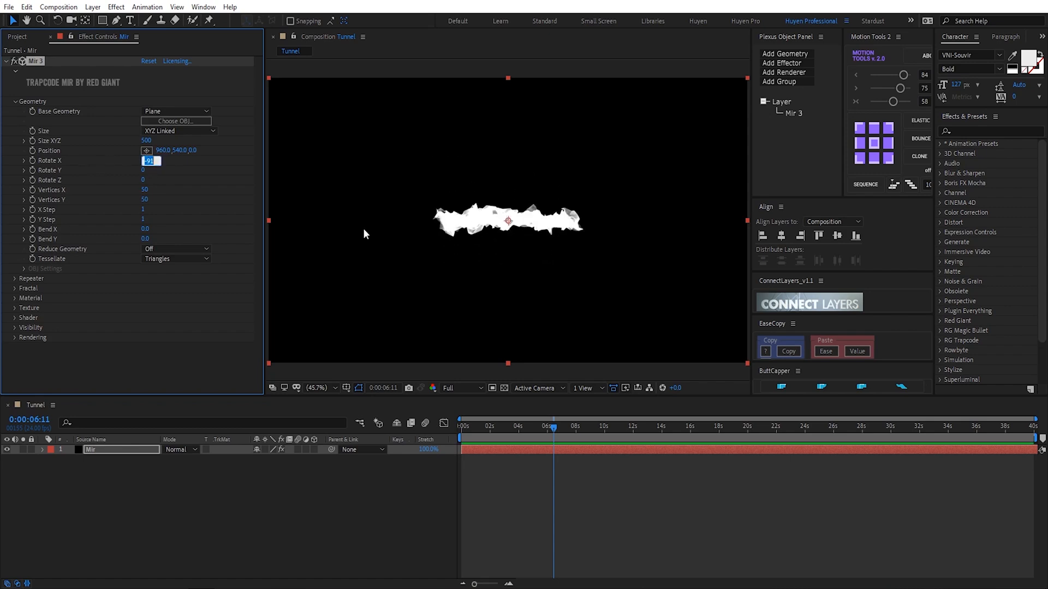
Step: Set Mir Rotate X to −90 and widen the plane toward Size X 4000
type("-90")
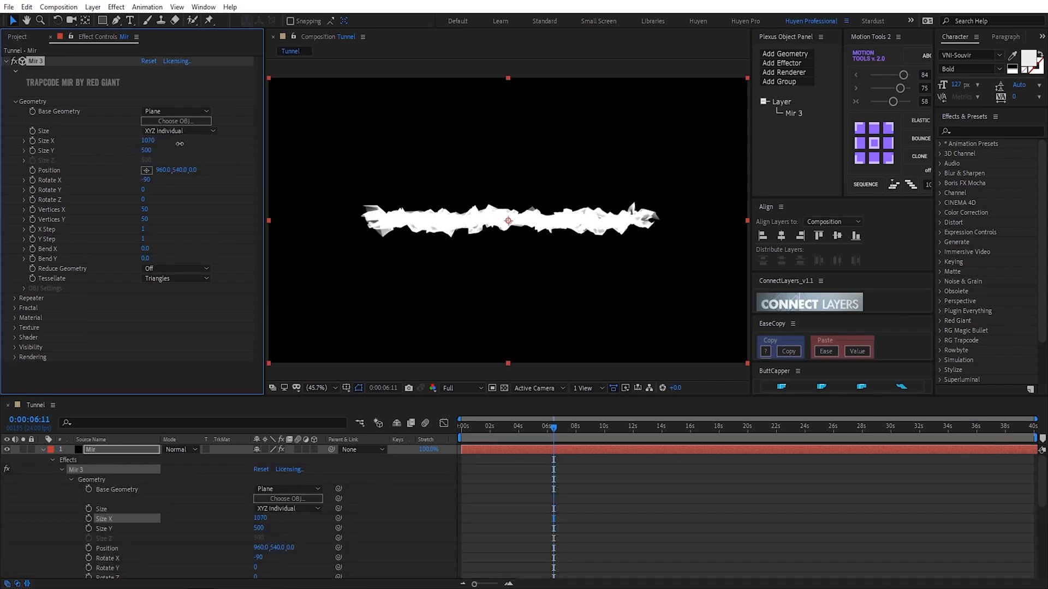
left_click_drag(147, 140, 160, 140)
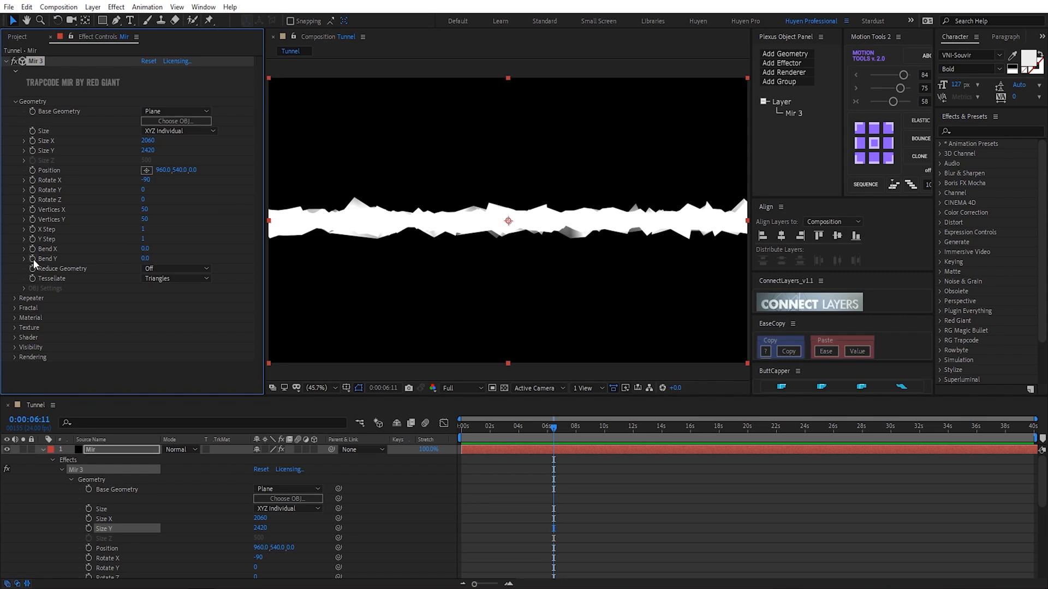
left_click(145, 258)
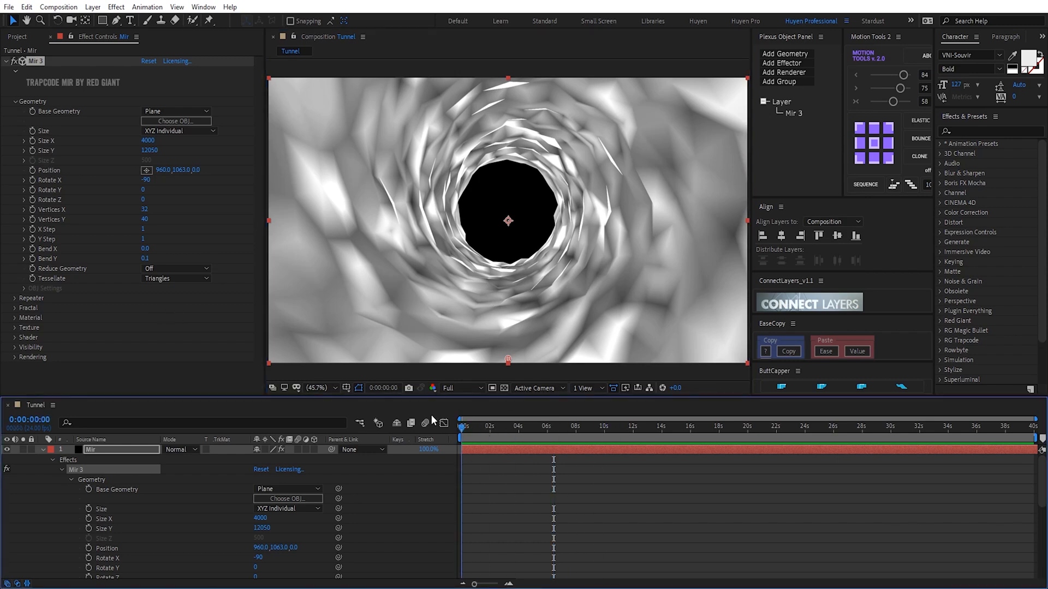
Step: Switch from Geometry to Fractal, use Frequency 800, and scrub the Scroll offset
left_click(15, 101)
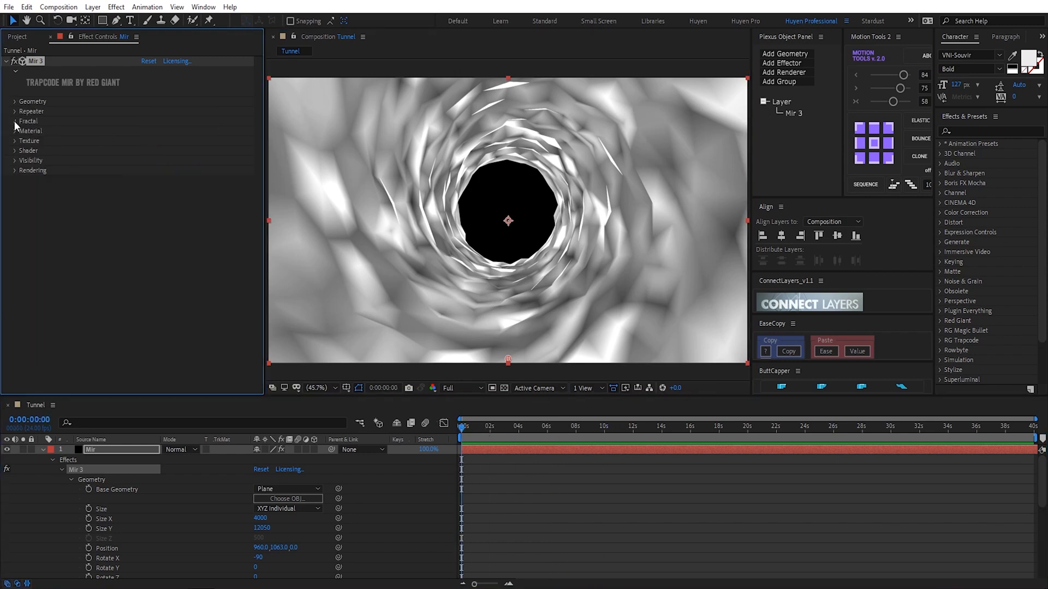
left_click(15, 121)
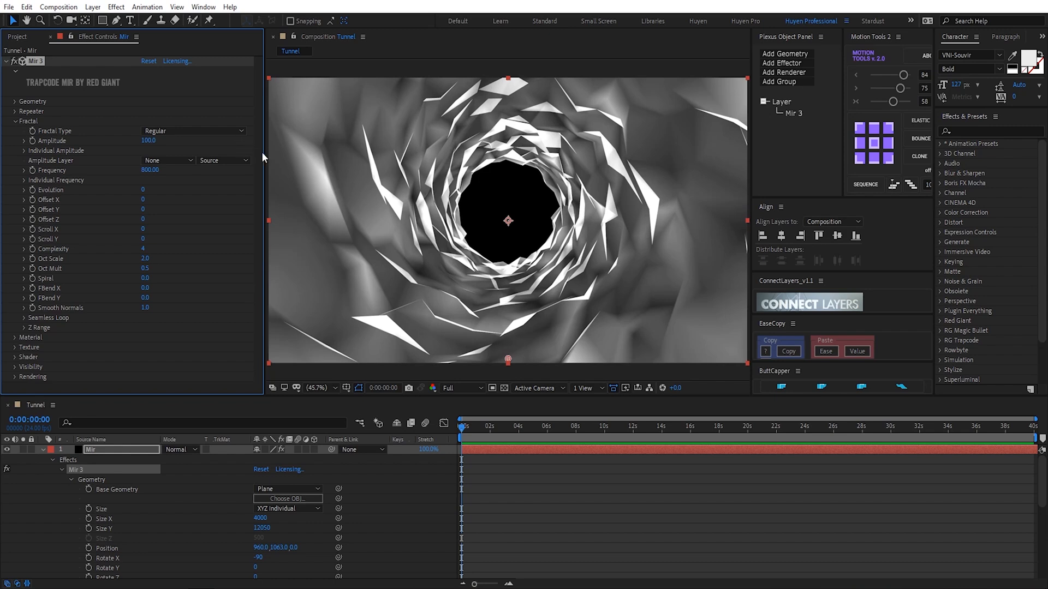
mouse_move(138, 239)
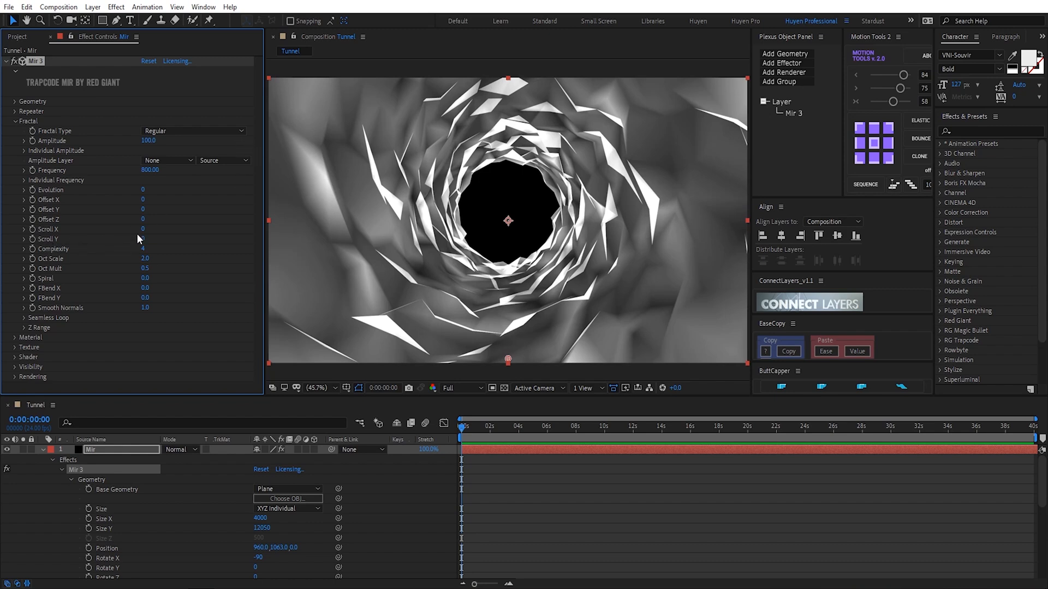
mouse_move(141, 233)
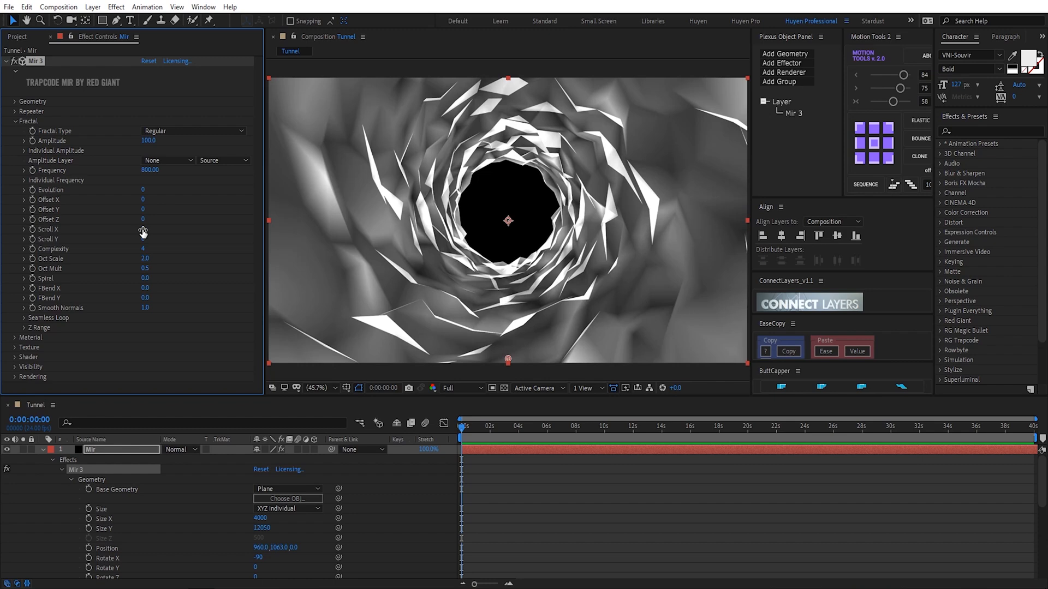
left_click_drag(142, 229, 157, 230)
type("time*50")
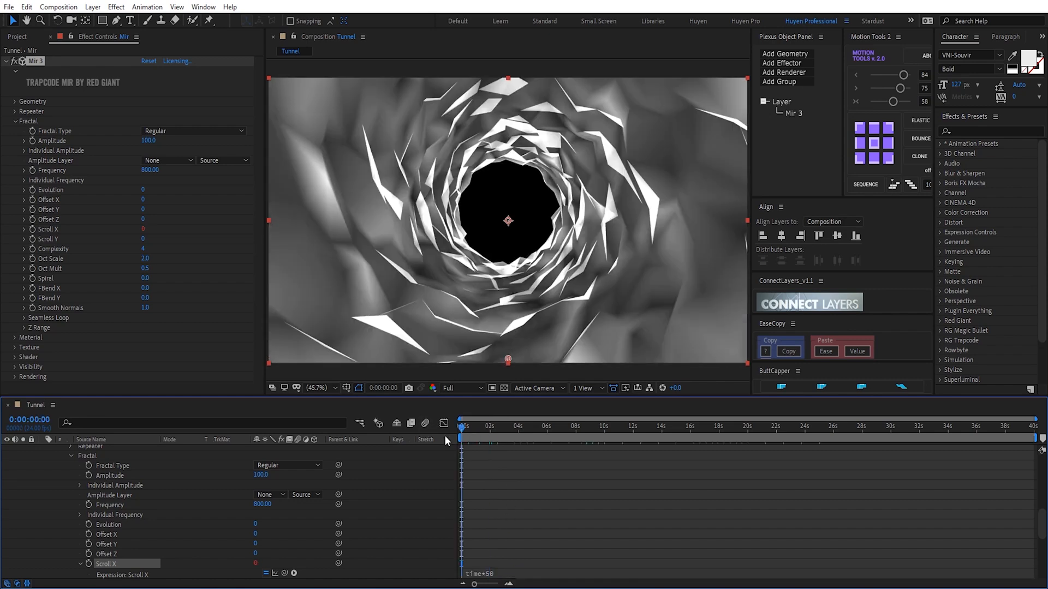
Step: Add a time*1000 Scroll Y expression; set Complexity 3 and Loop X 1000, Loop Y 20000
left_click(488, 437)
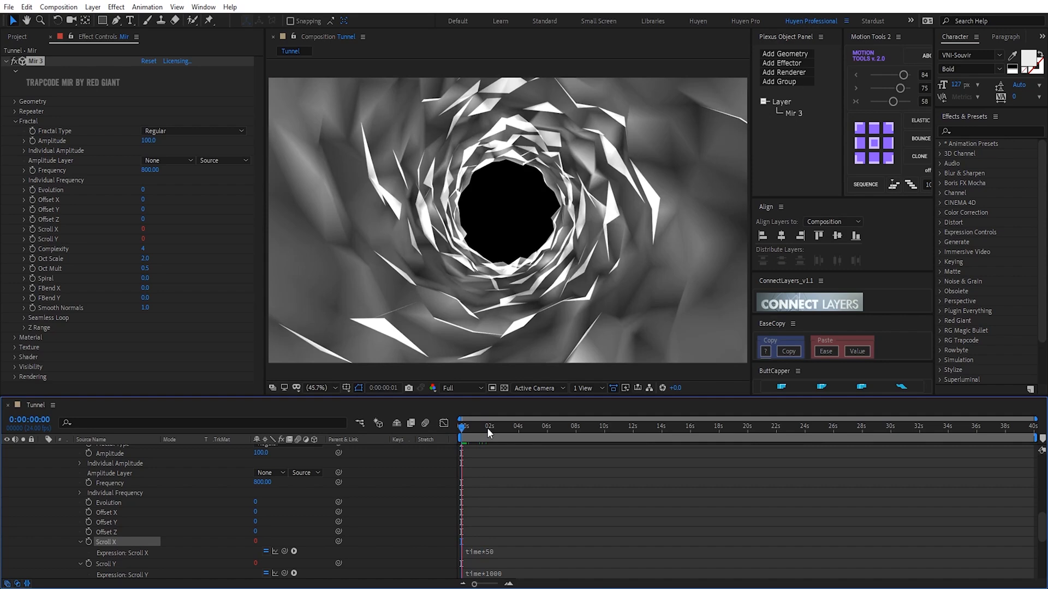
left_click(518, 435)
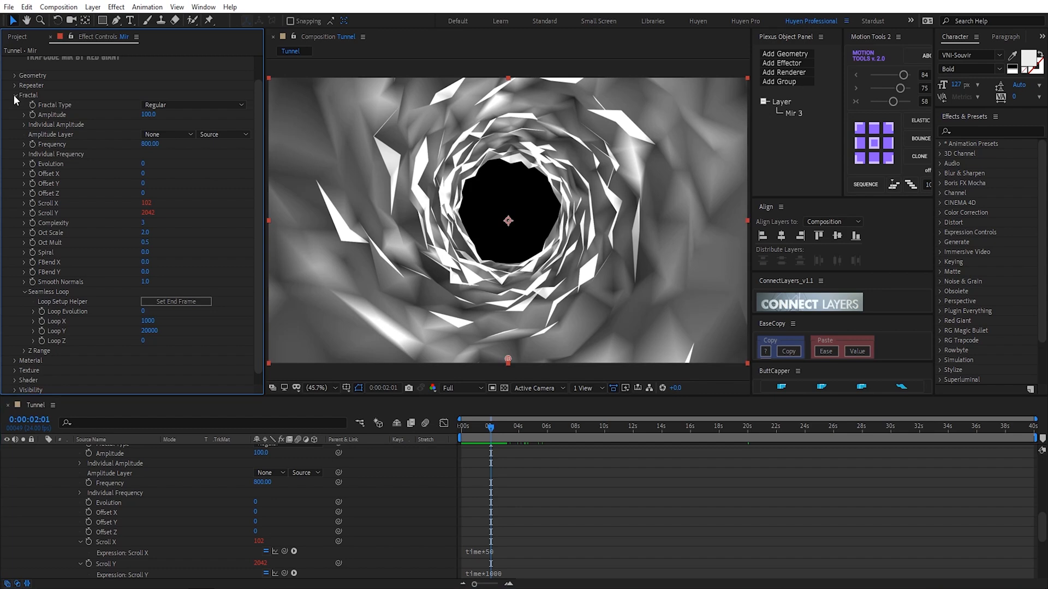
Step: Collapse Fractal, expand Shader and Material, and open the Material Color picker
left_click(15, 95)
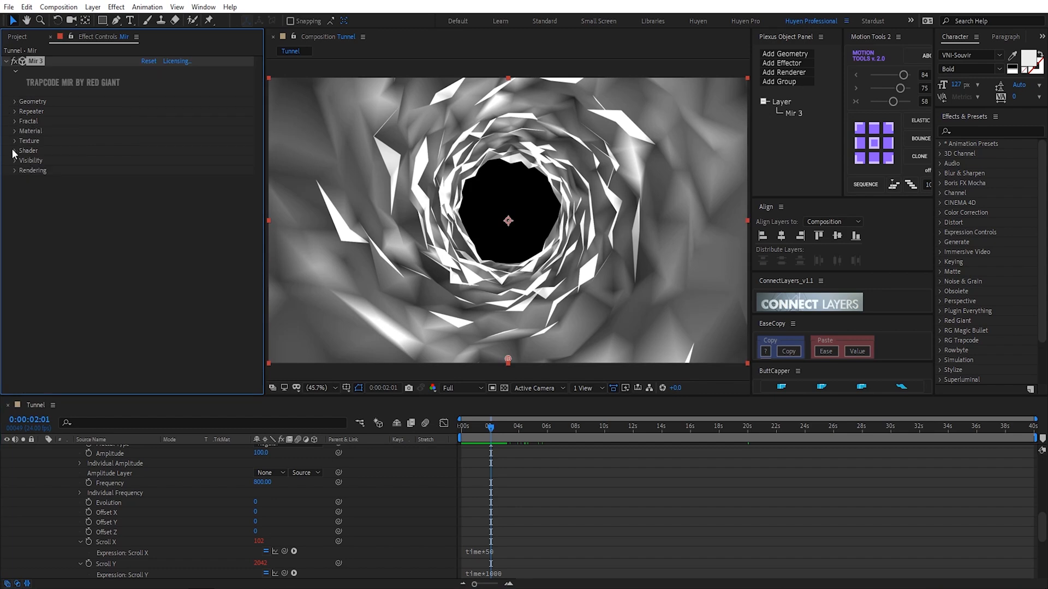
left_click(15, 151)
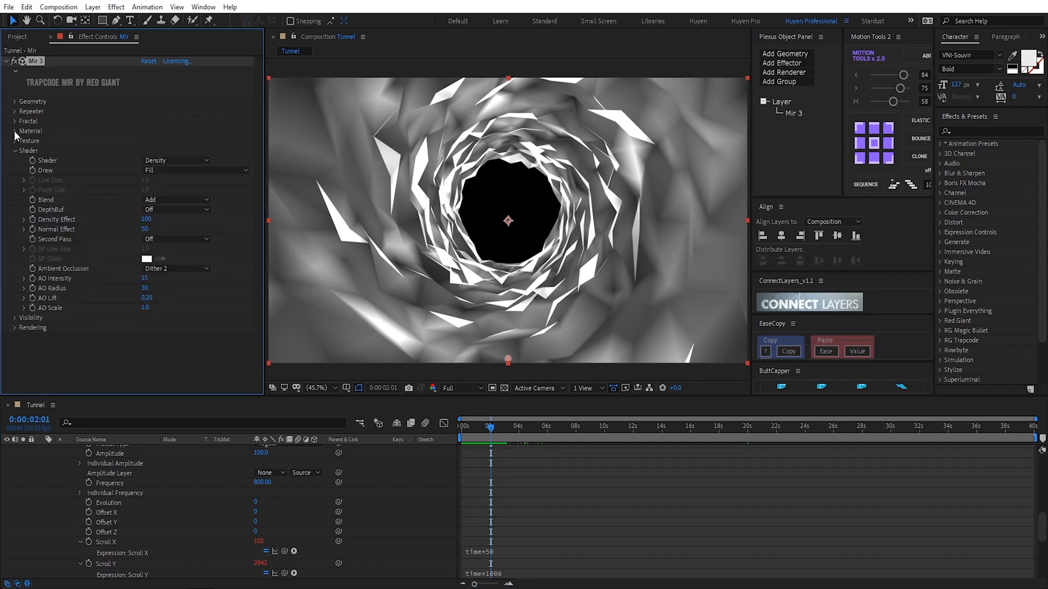
left_click(15, 131)
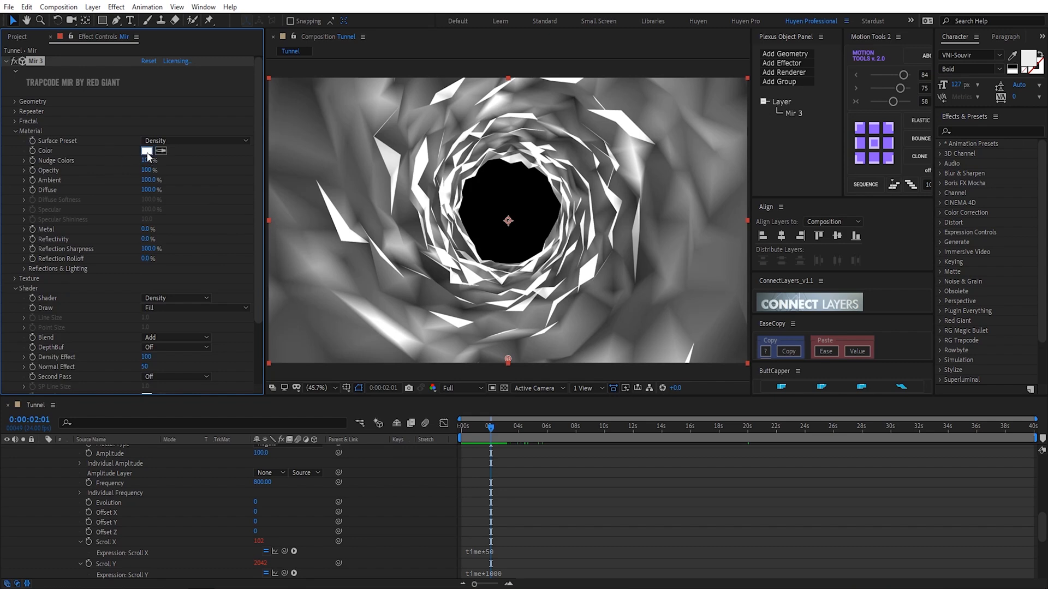
left_click(146, 152)
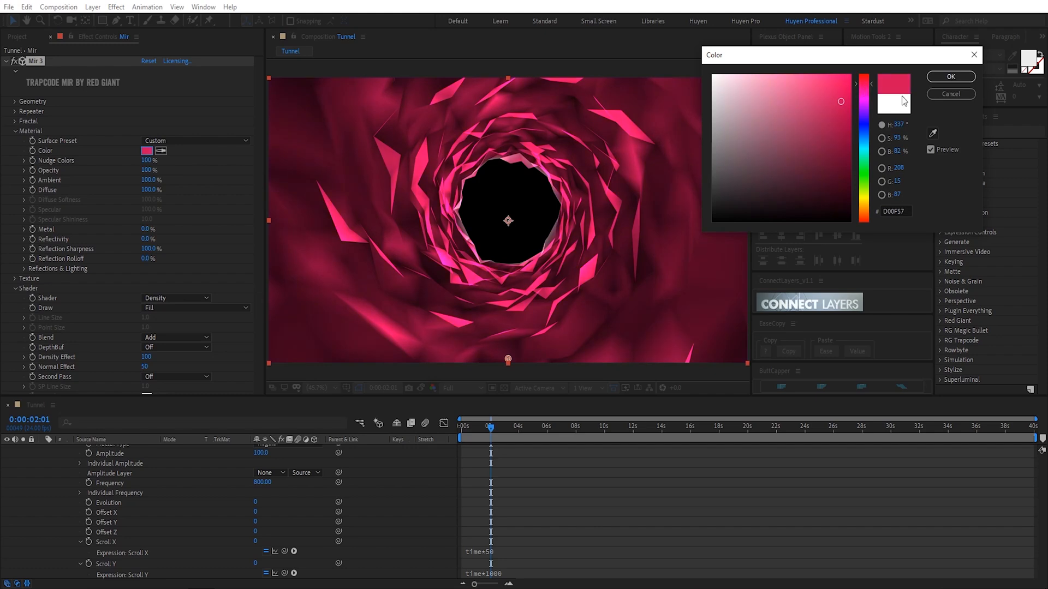
Step: Apply D00F57 pink, then Nudge Colors 75%, Metal 100%, Reflectivity 13%, Sharpness 20%
left_click(949, 76)
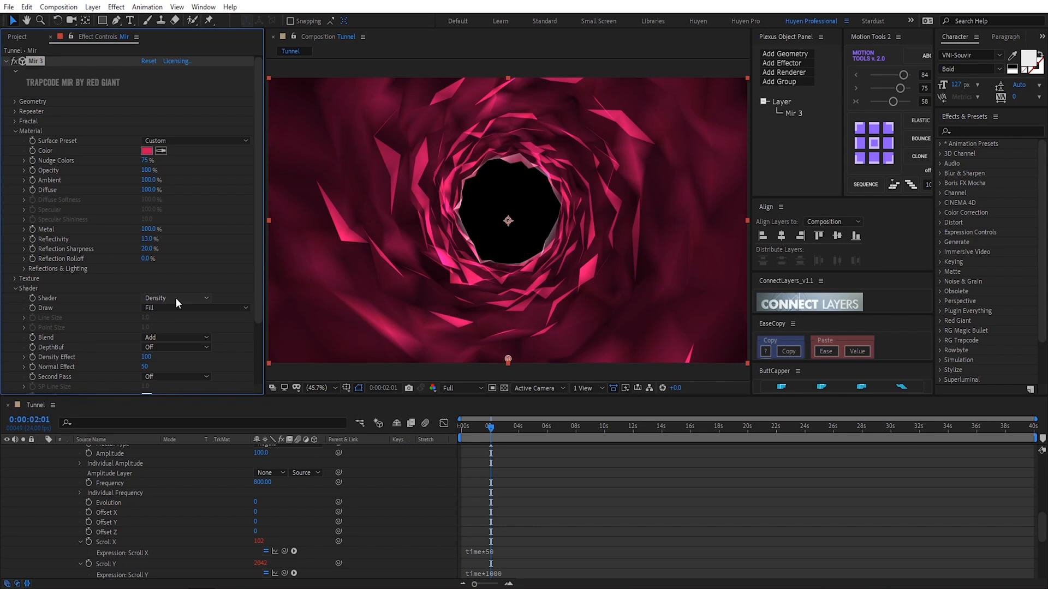
Step: Set Mir's Second Pass dropdown to Wireframe
scroll("down", 3)
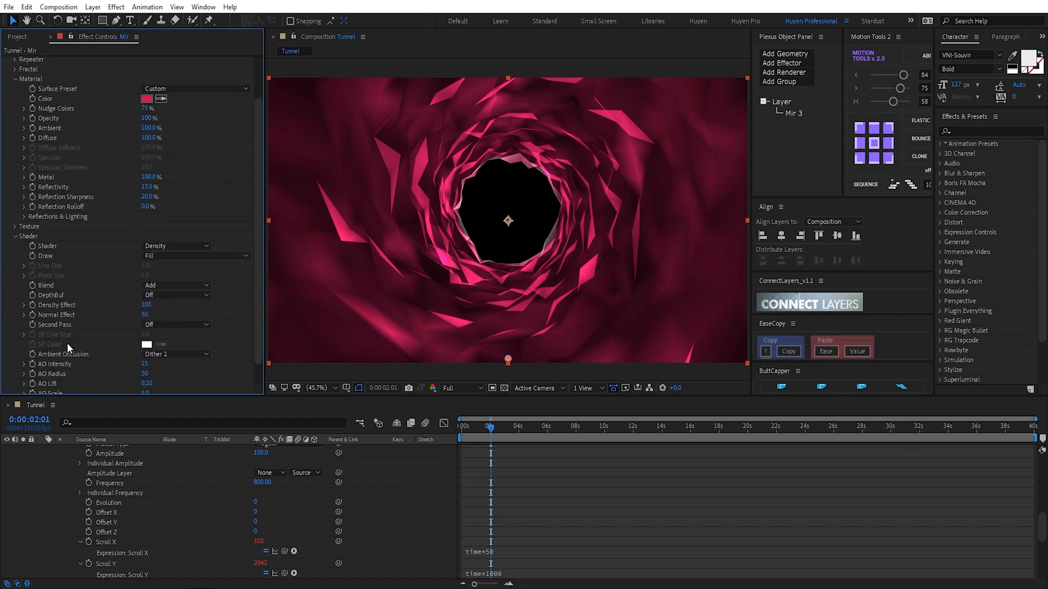
left_click(176, 325)
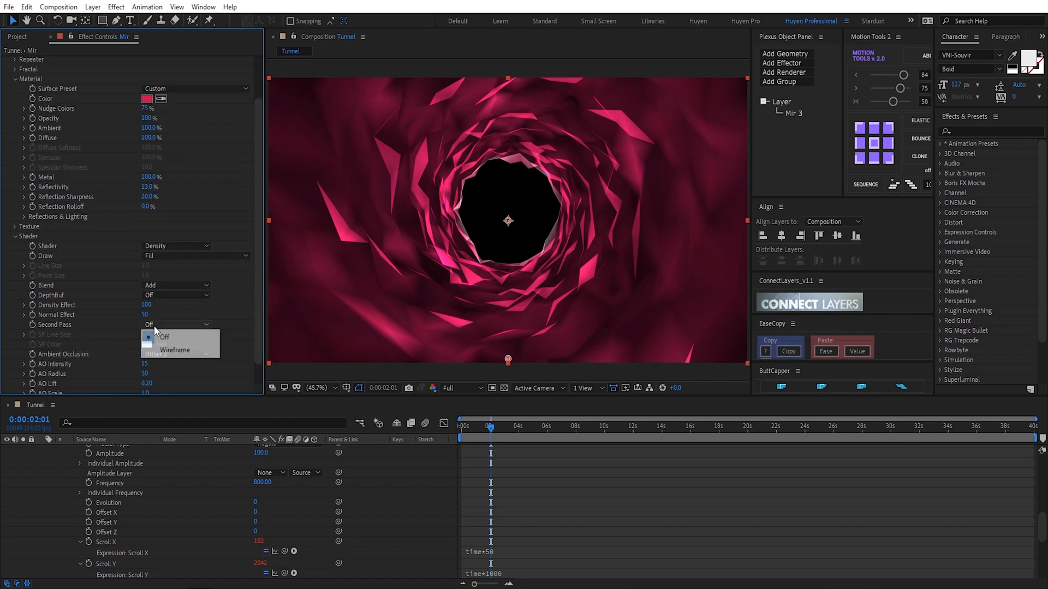
left_click(175, 350)
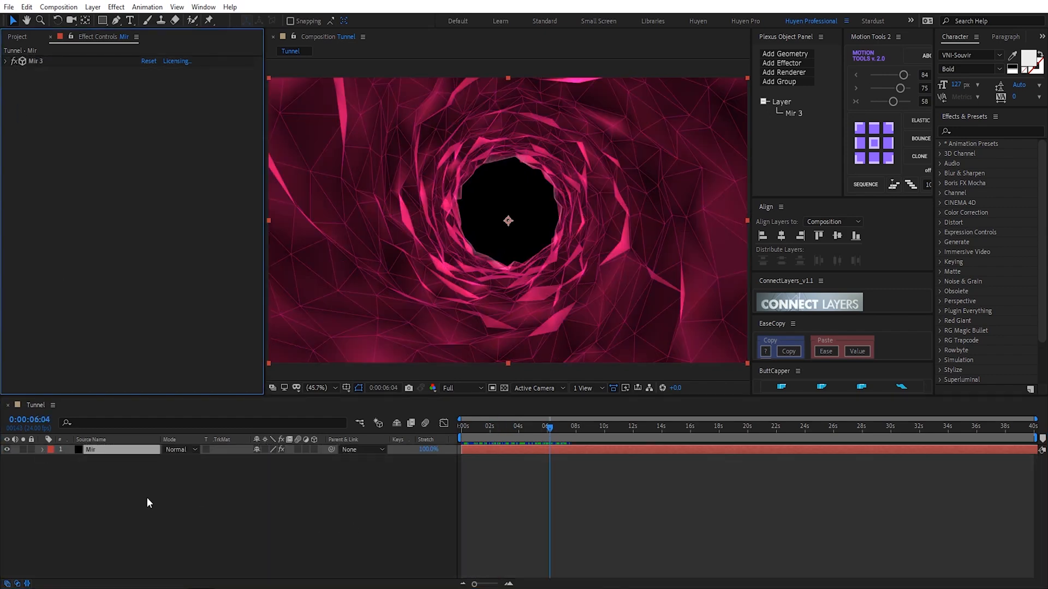
left_click(115, 6)
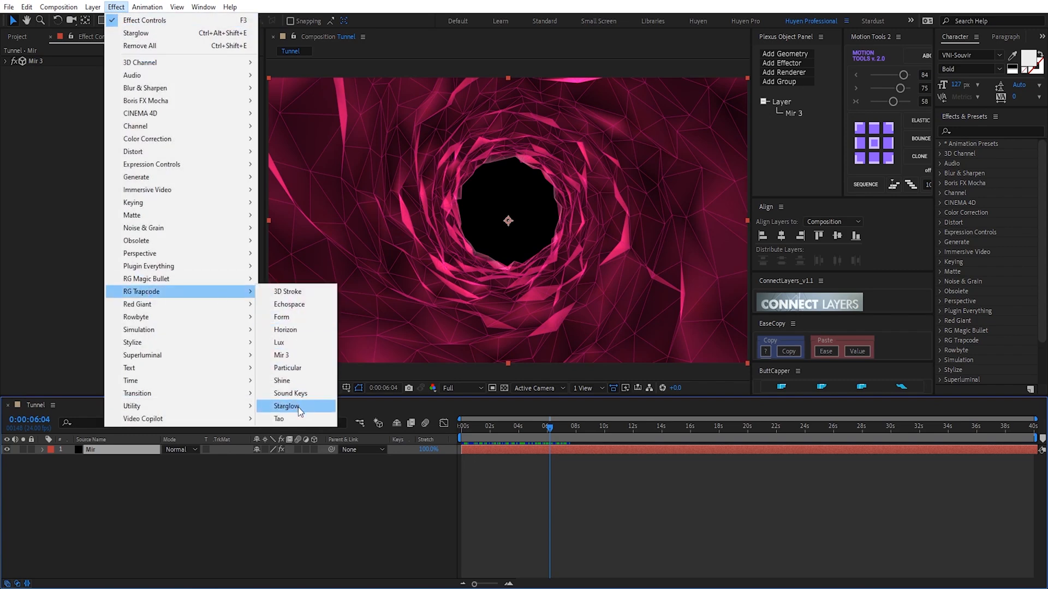
Step: Apply RG Trapcode Starglow with the Magic Slant preset and Red input channel
left_click(286, 406)
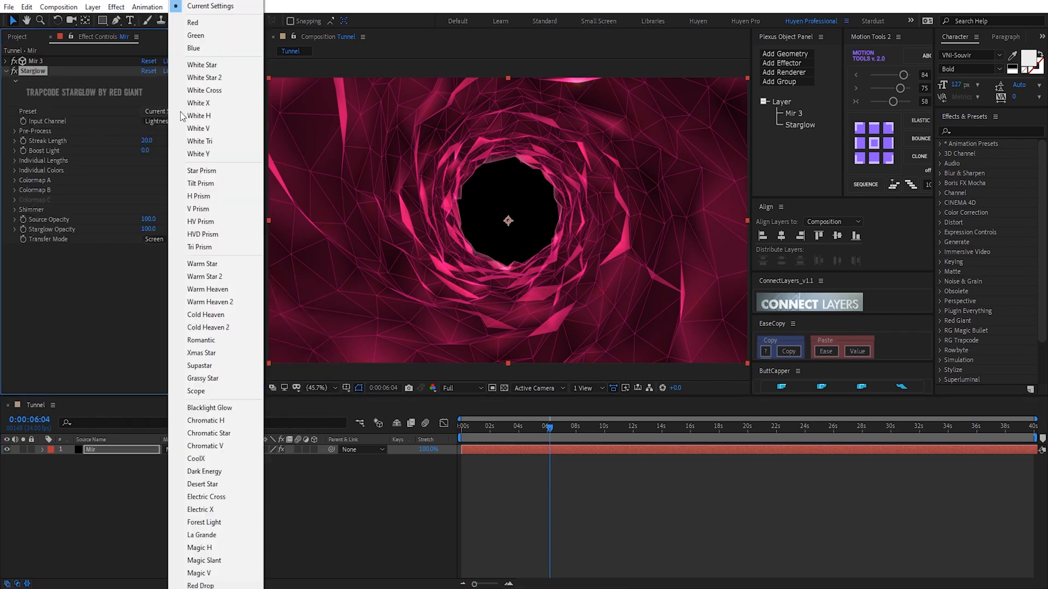
mouse_move(203, 561)
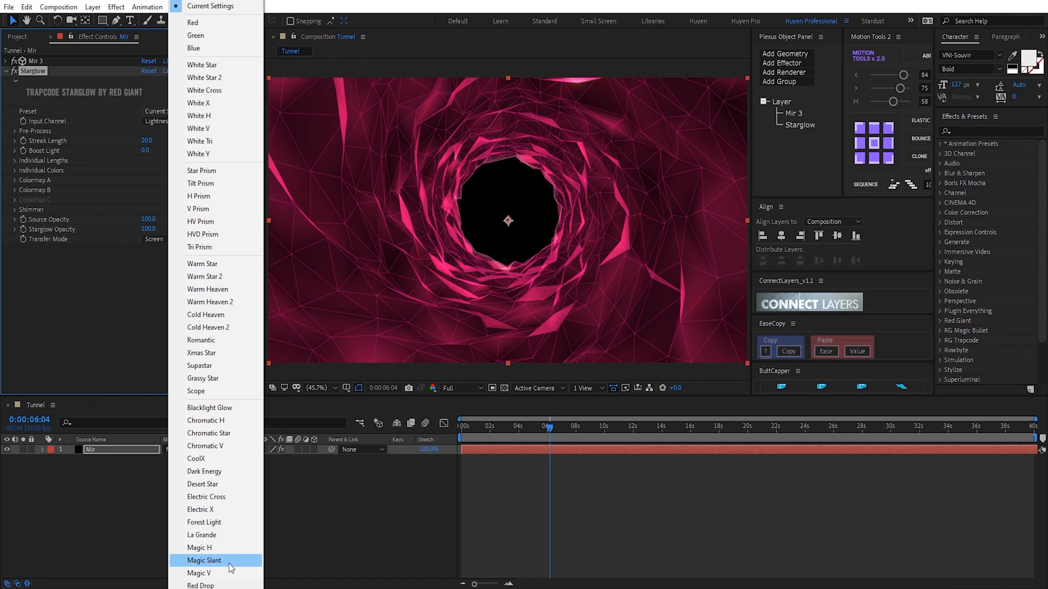
left_click(203, 561)
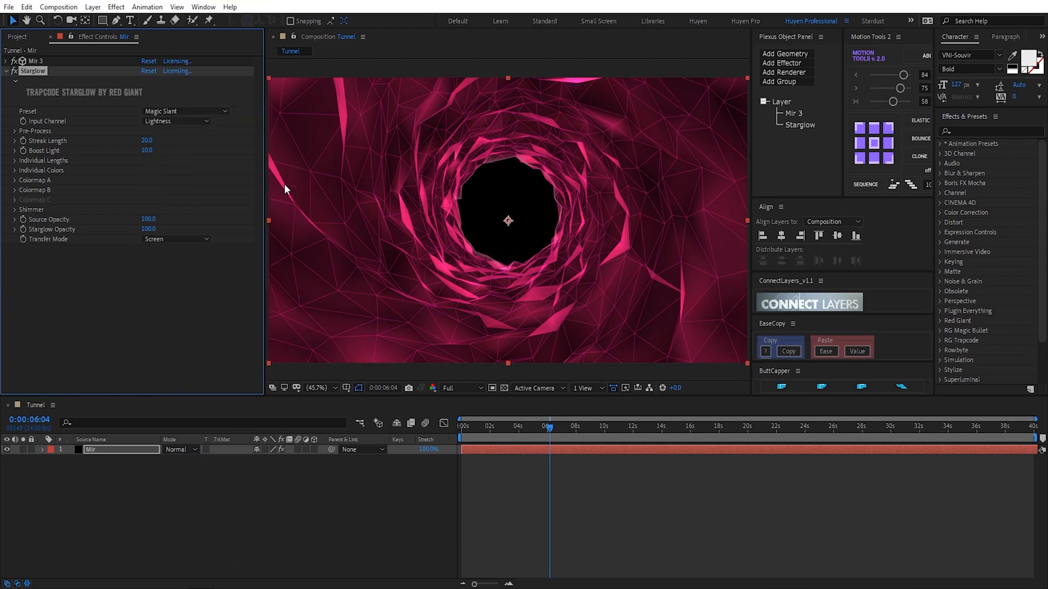
left_click(176, 121)
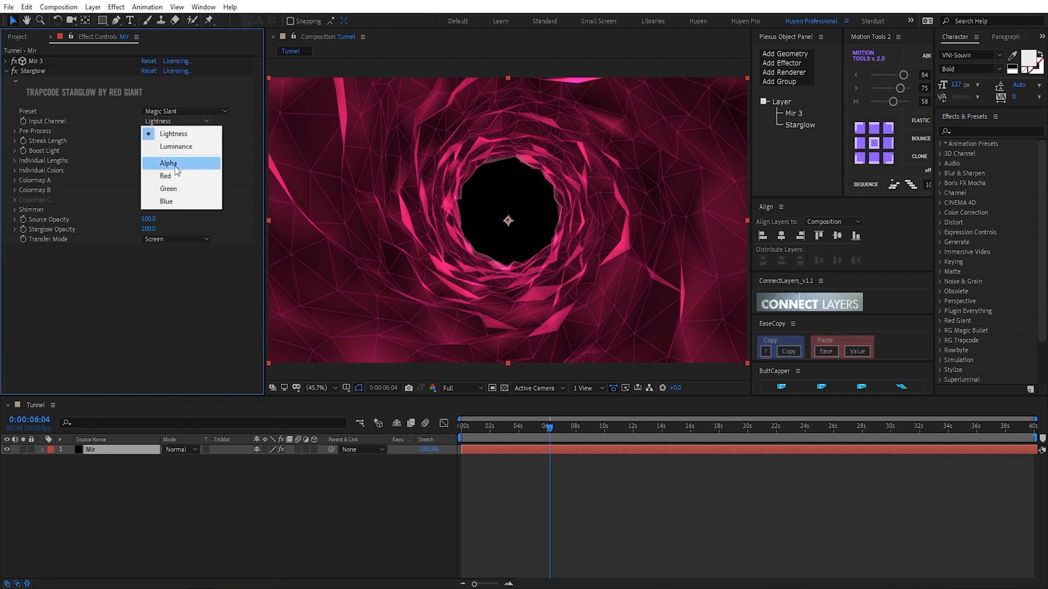
left_click(165, 176)
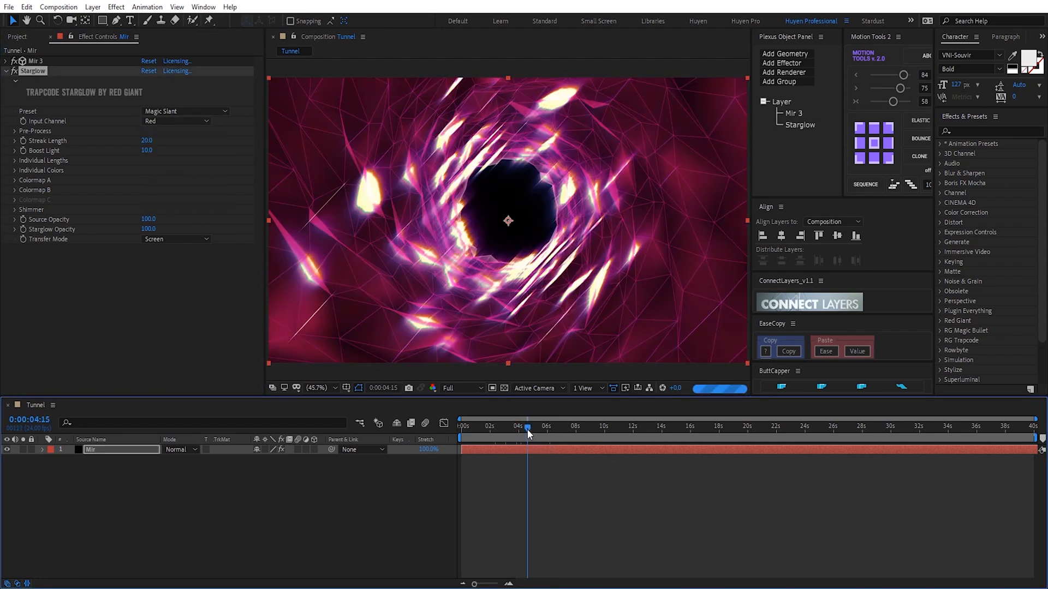